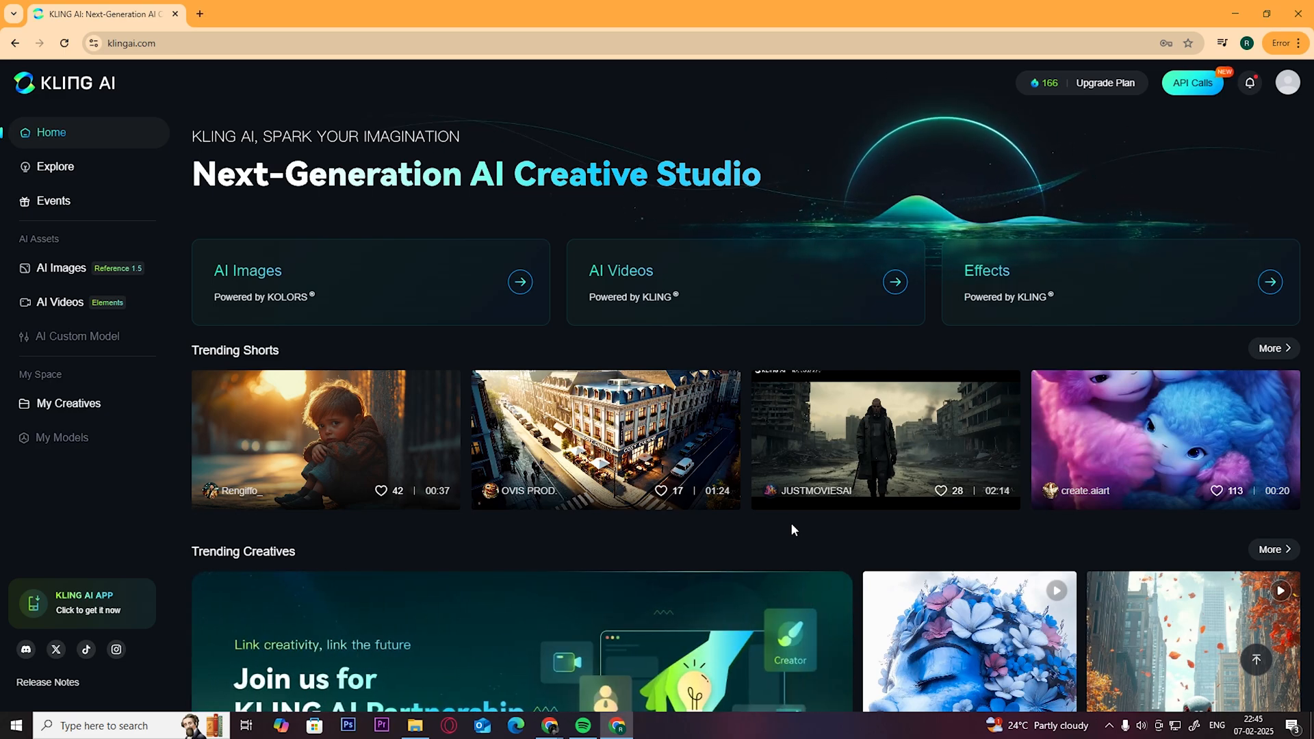
- Open Contact Us from the profile avatar menu to show Kling AI's support email and QR codes
click(1288, 82)
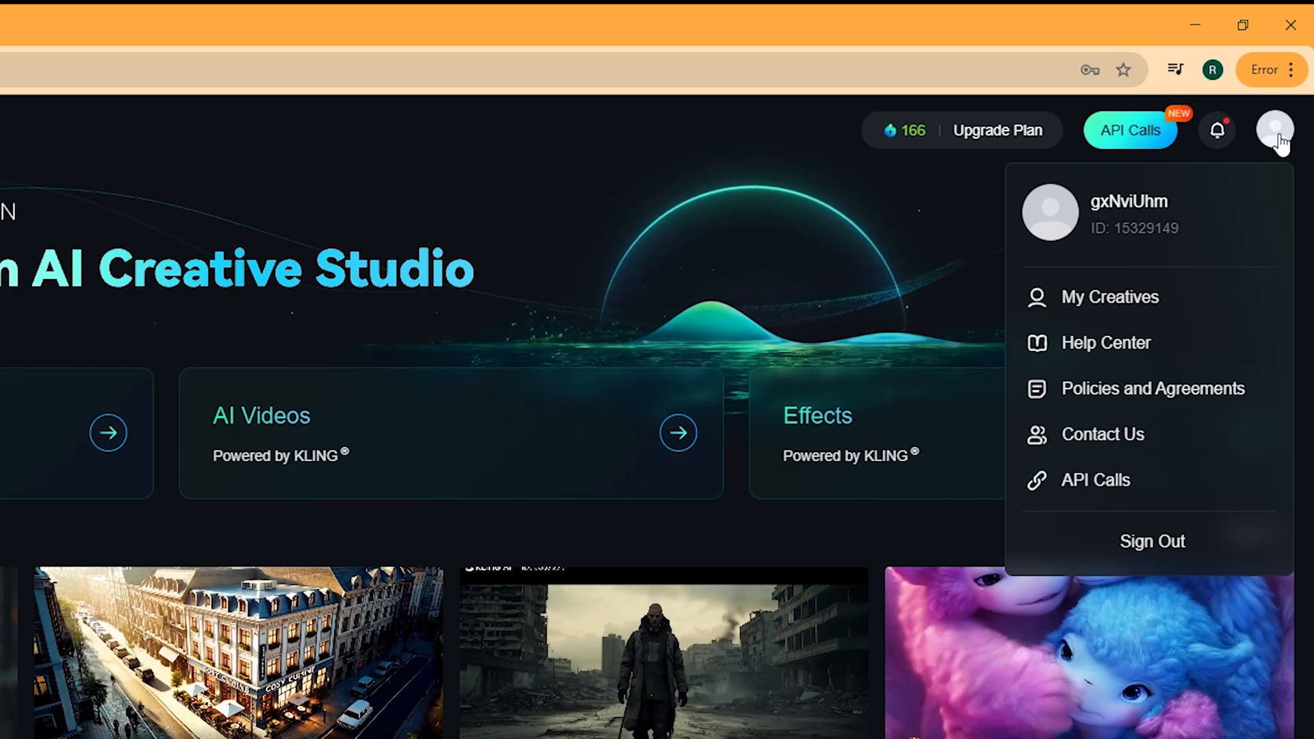
mouse_move(1102, 434)
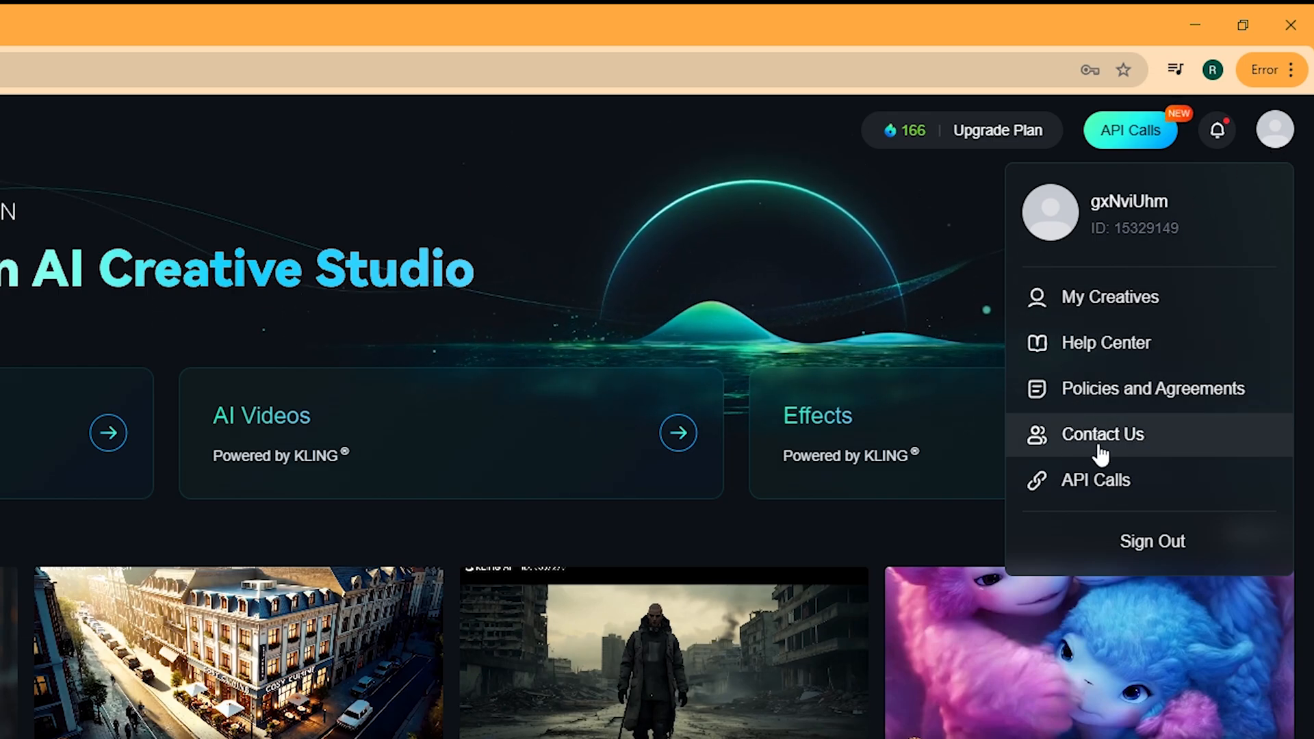
click(1103, 434)
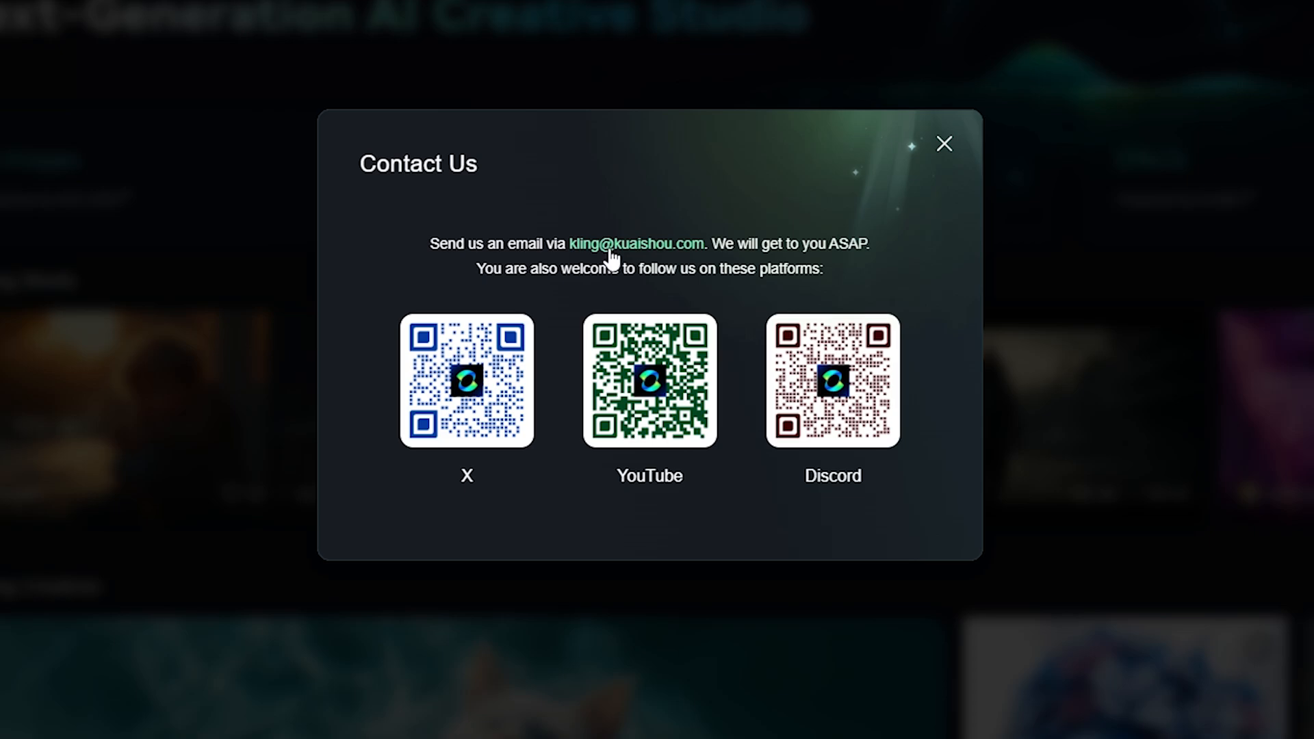
mouse_move(669, 287)
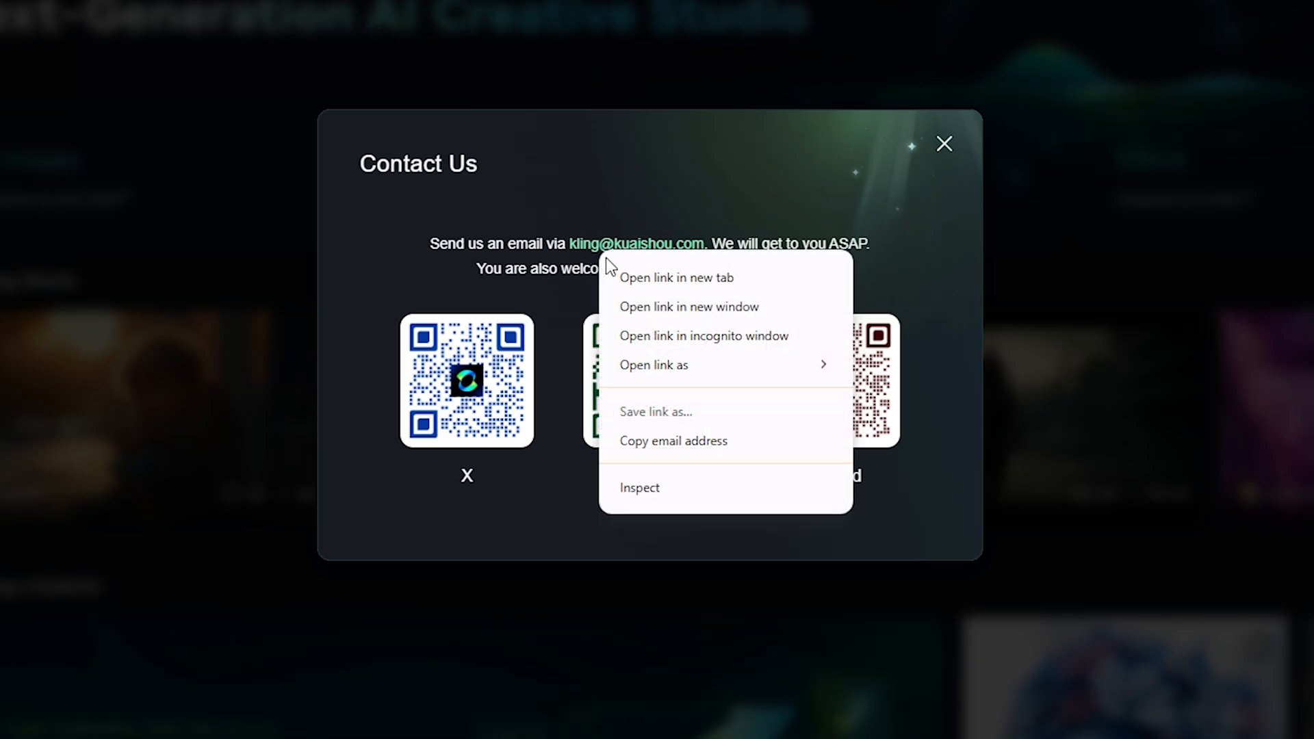
click(673, 440)
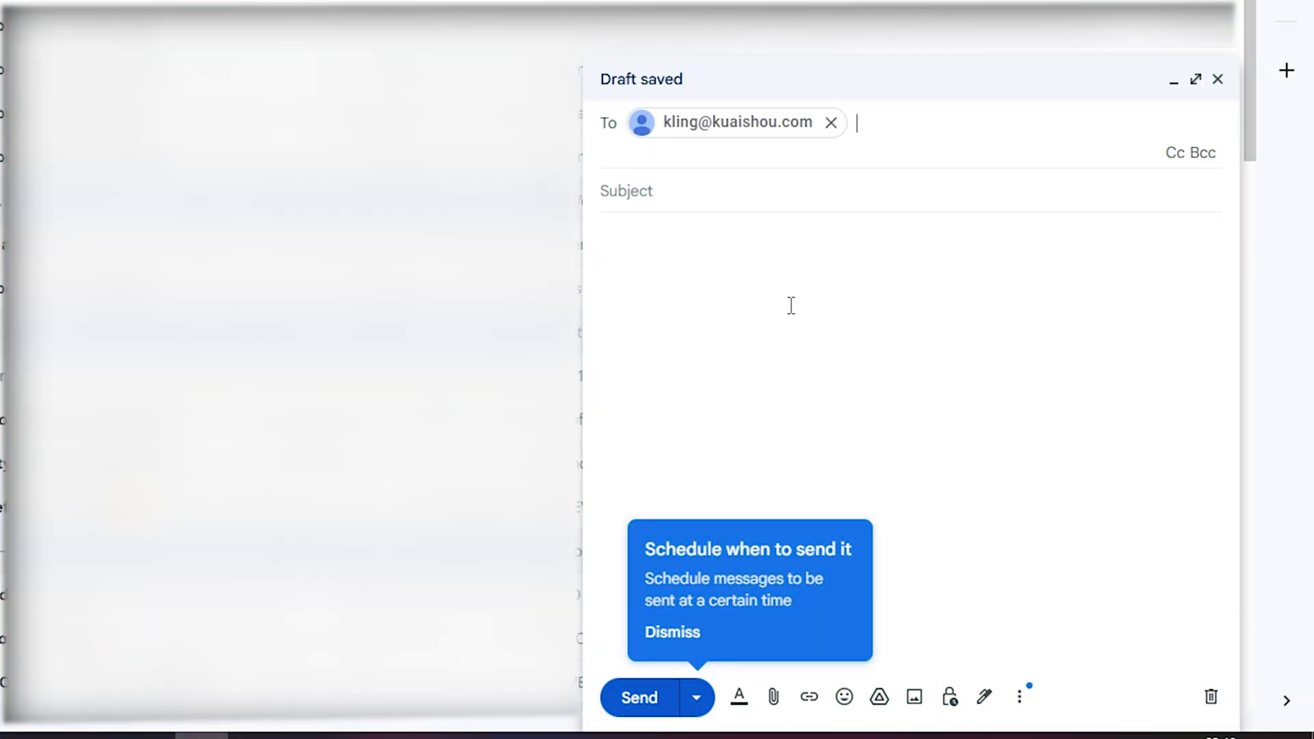
- Send the email with subject 'ACCOUNT DELETE REQUEST' and a greeting asking to delete the account
text(ACCOUNT DELETE REQUEST.)
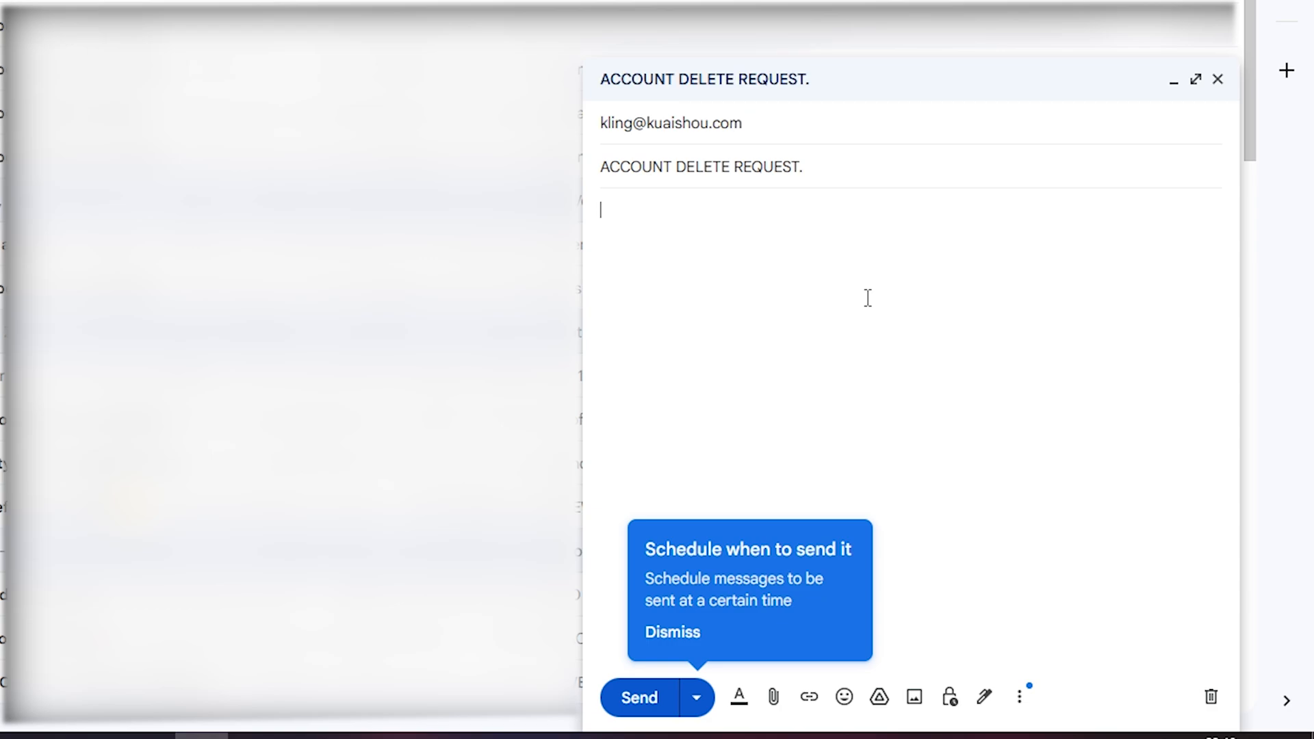
text(Hello,)
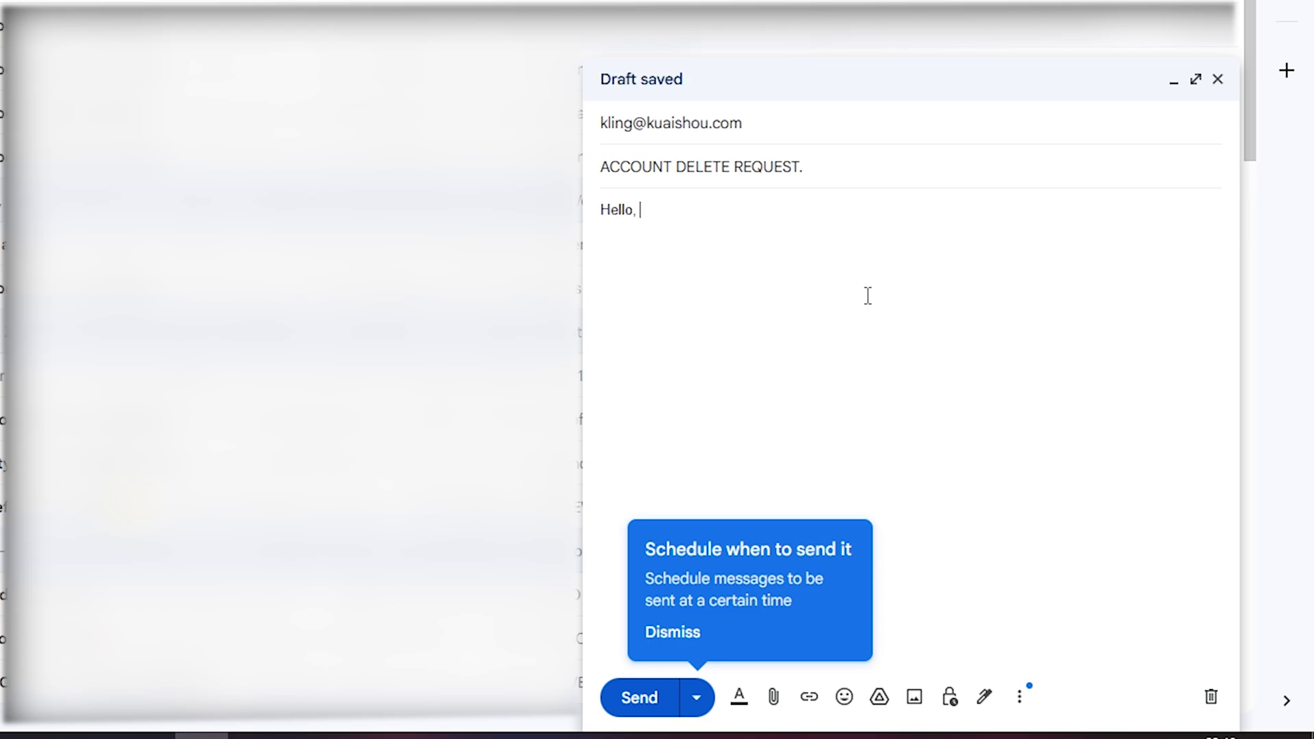
text(I would request your team to delete my Kling AI Account. Thank you.)
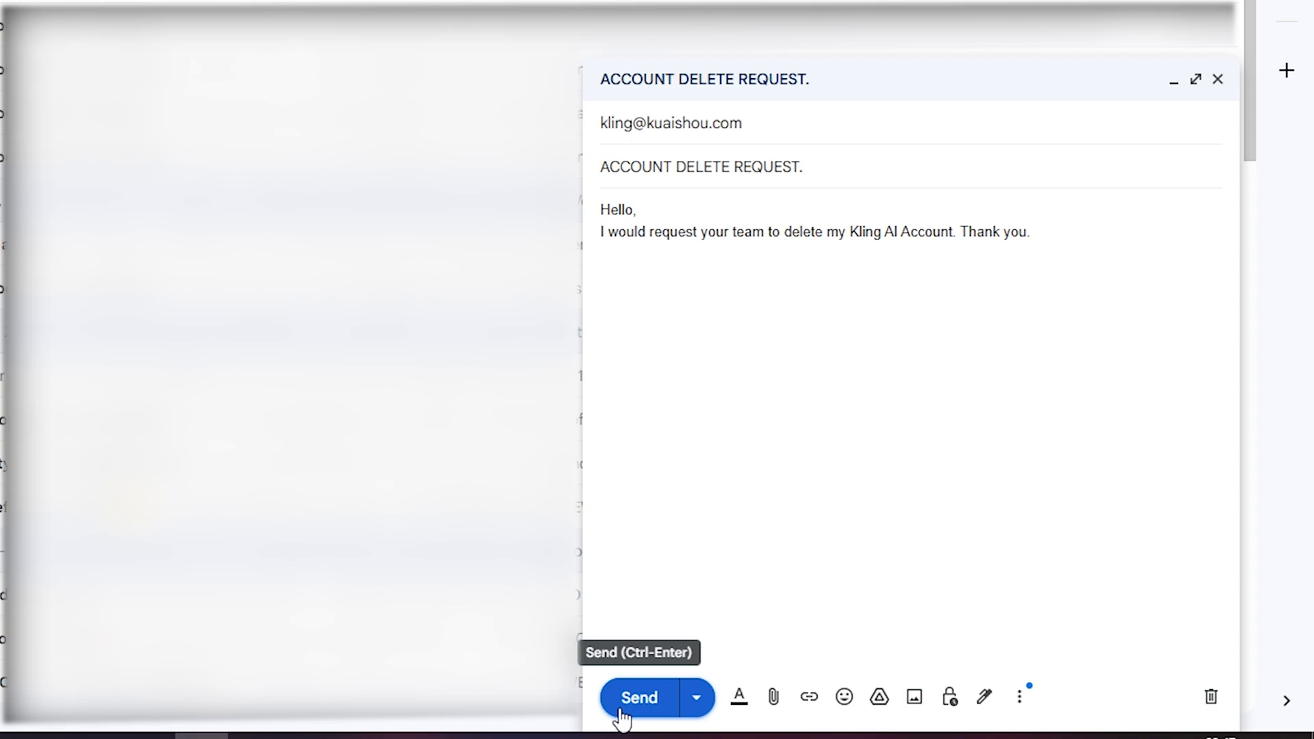
click(638, 698)
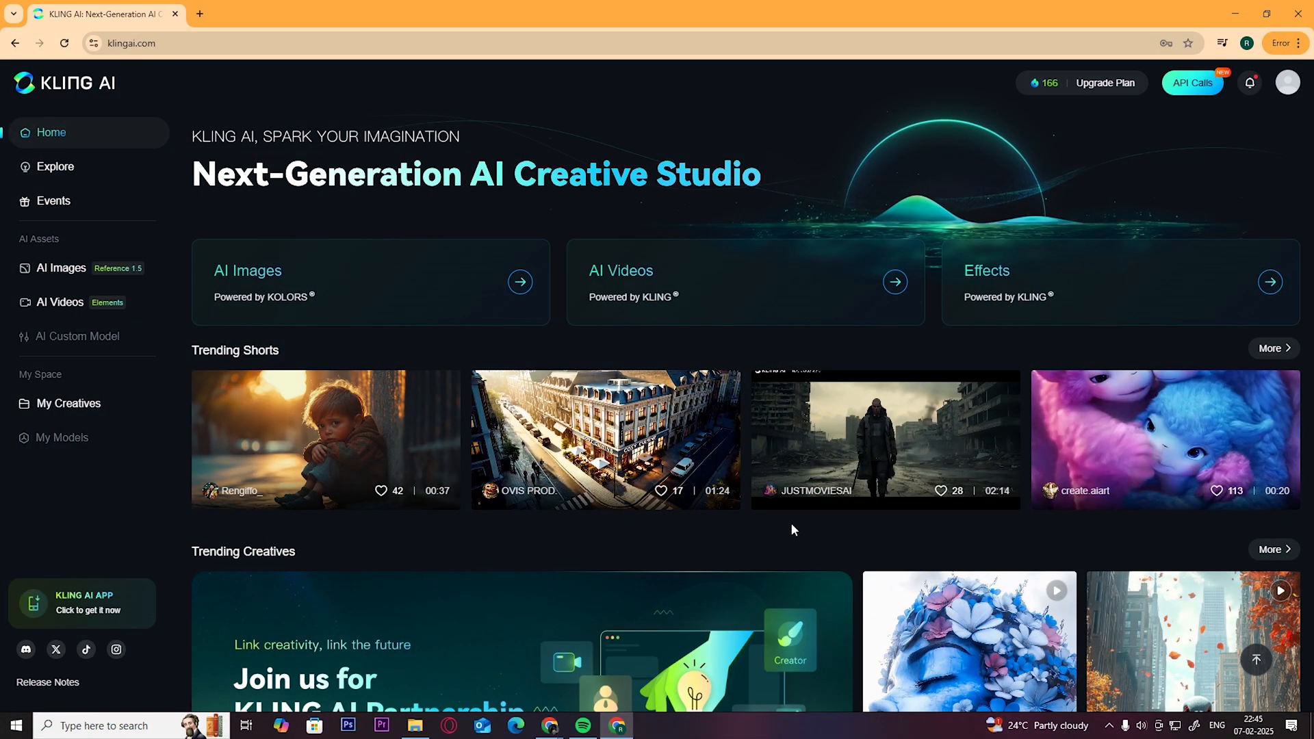